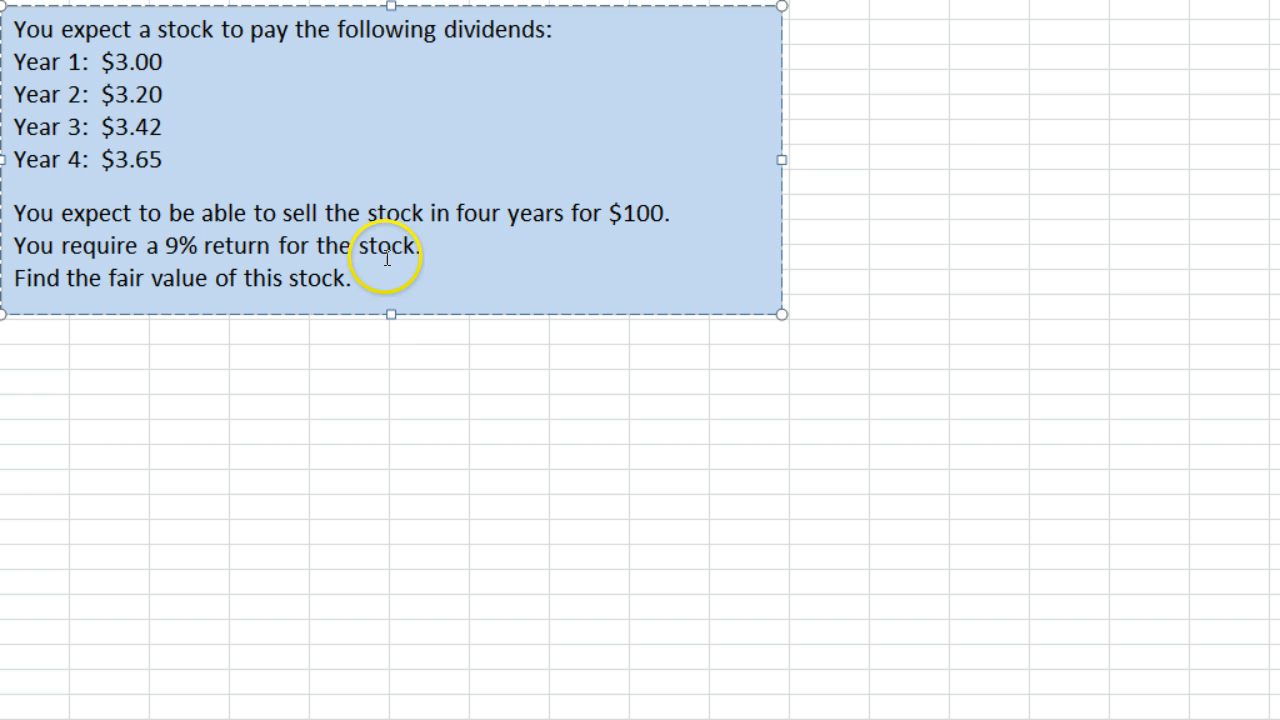
pyautogui.moveTo(408, 300)
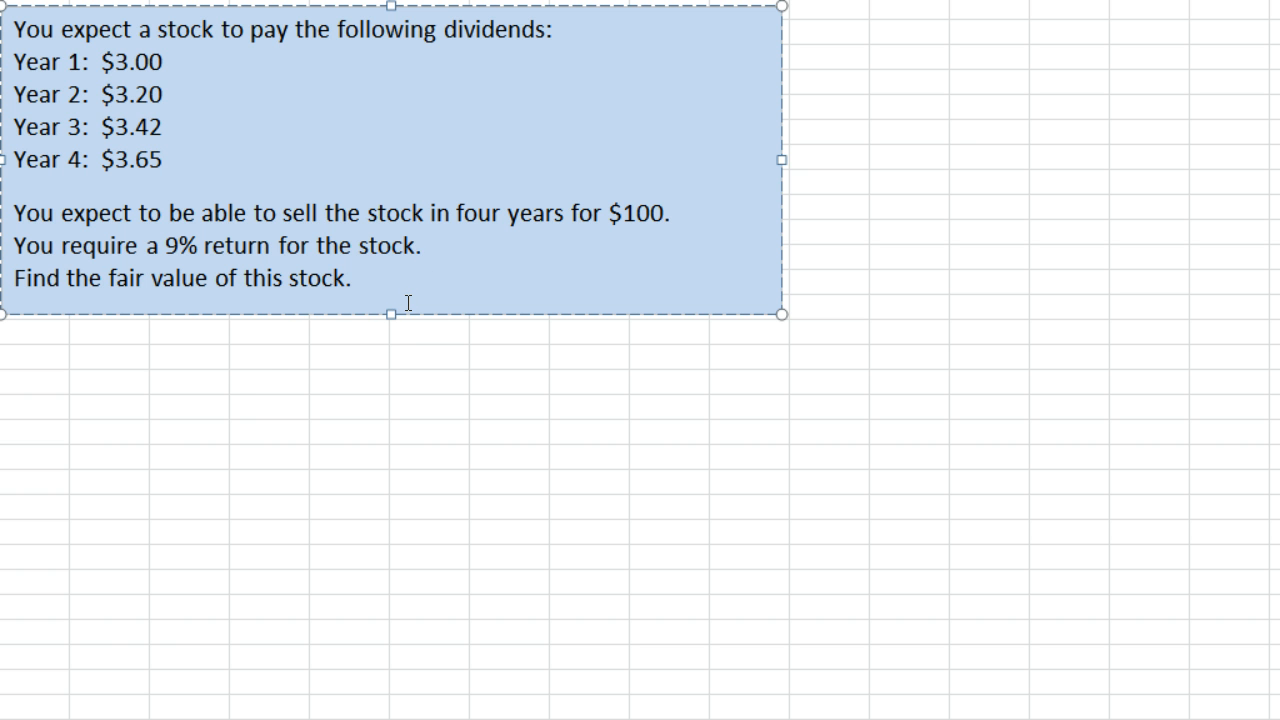
# Step: Enter the label A/(1+r)^n in the cell below the problem text box
pyautogui.click(102, 380)
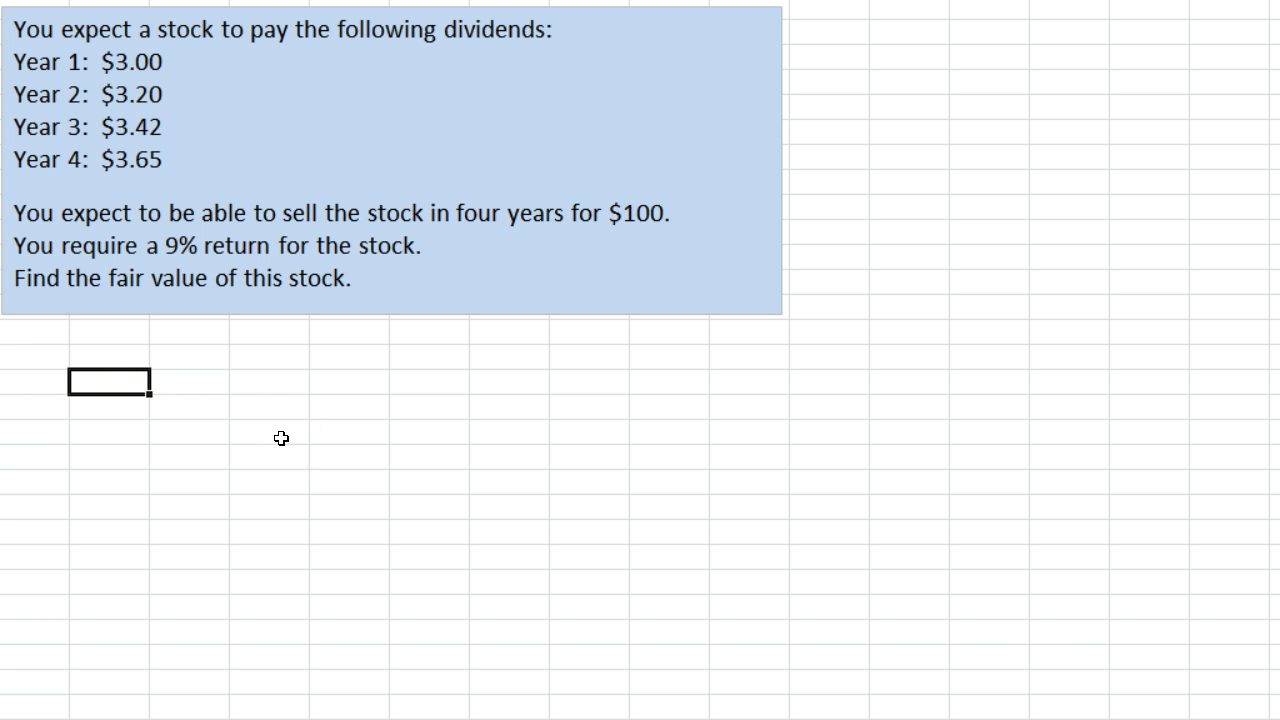
pyautogui.moveTo(360, 396)
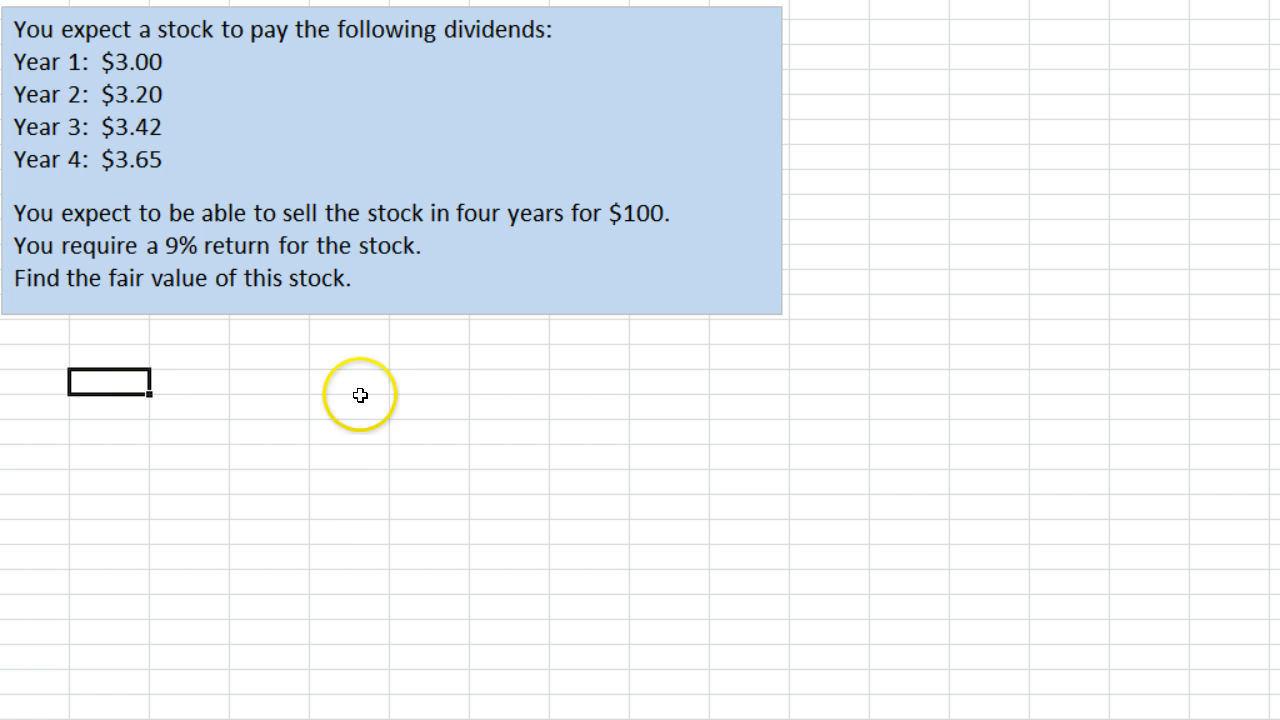
pyautogui.moveTo(110, 382); pyautogui.dragTo(620, 548)
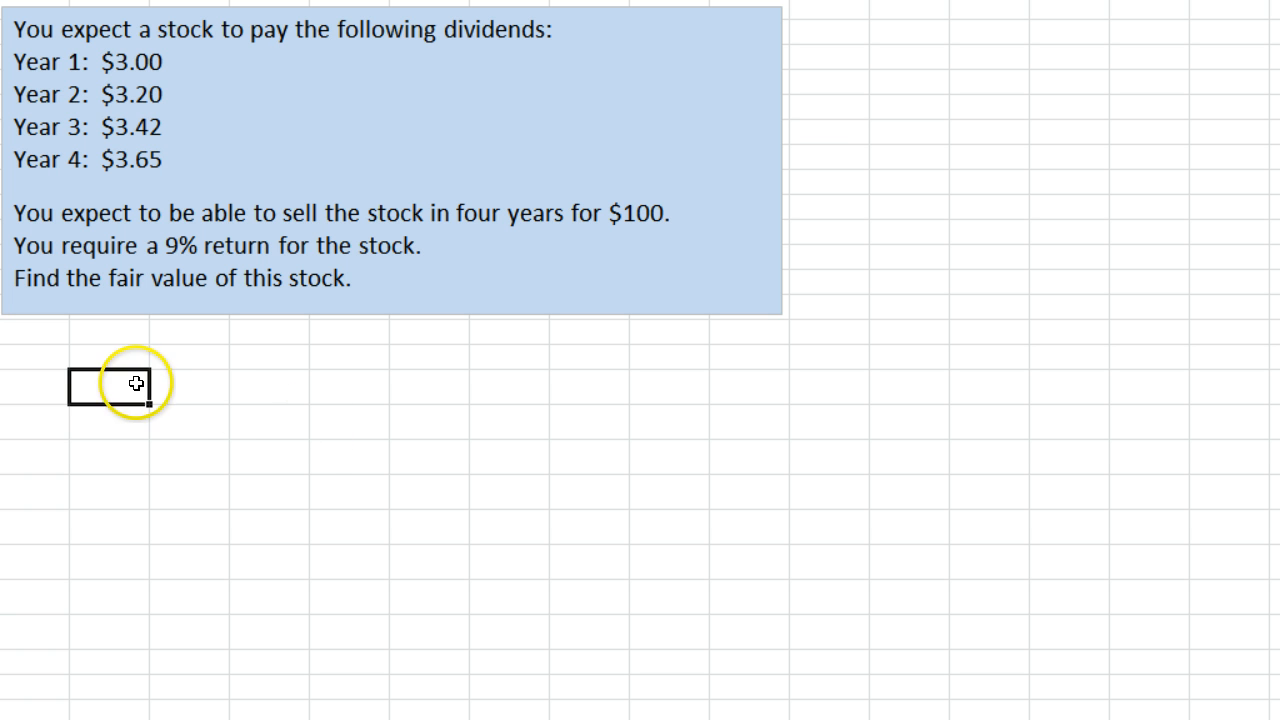
pyautogui.write('A/')
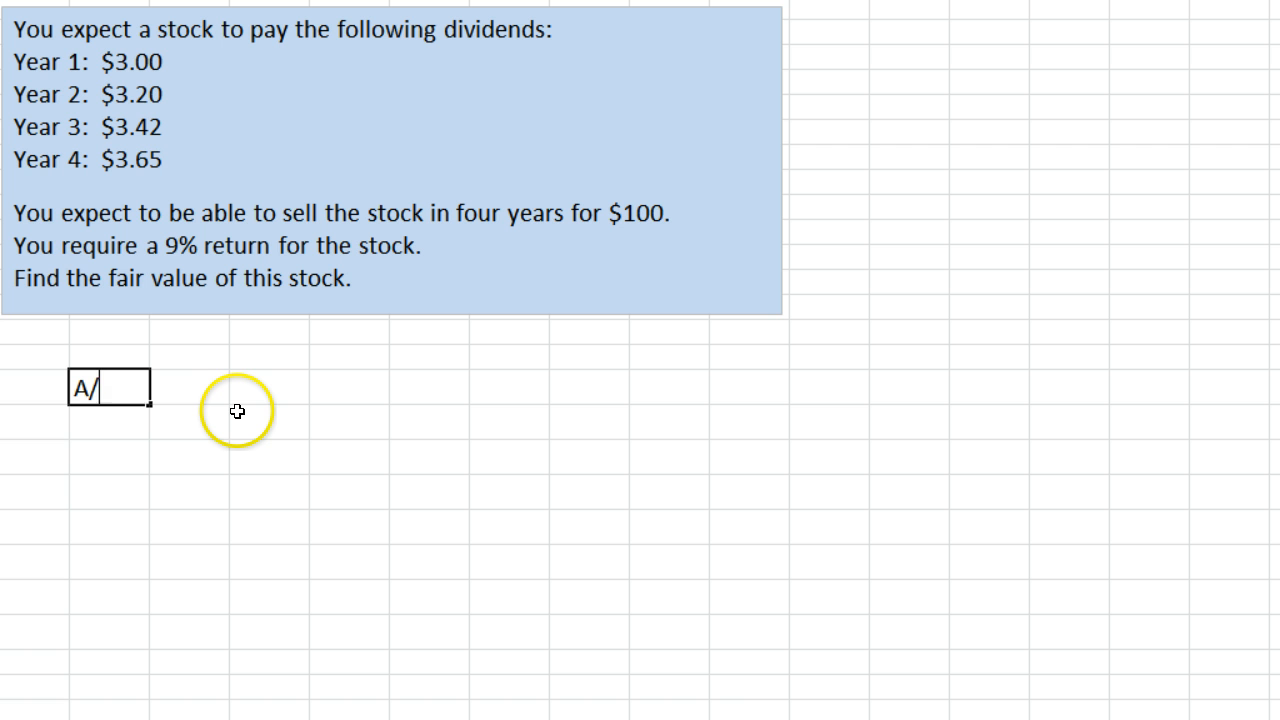
pyautogui.write('(1')
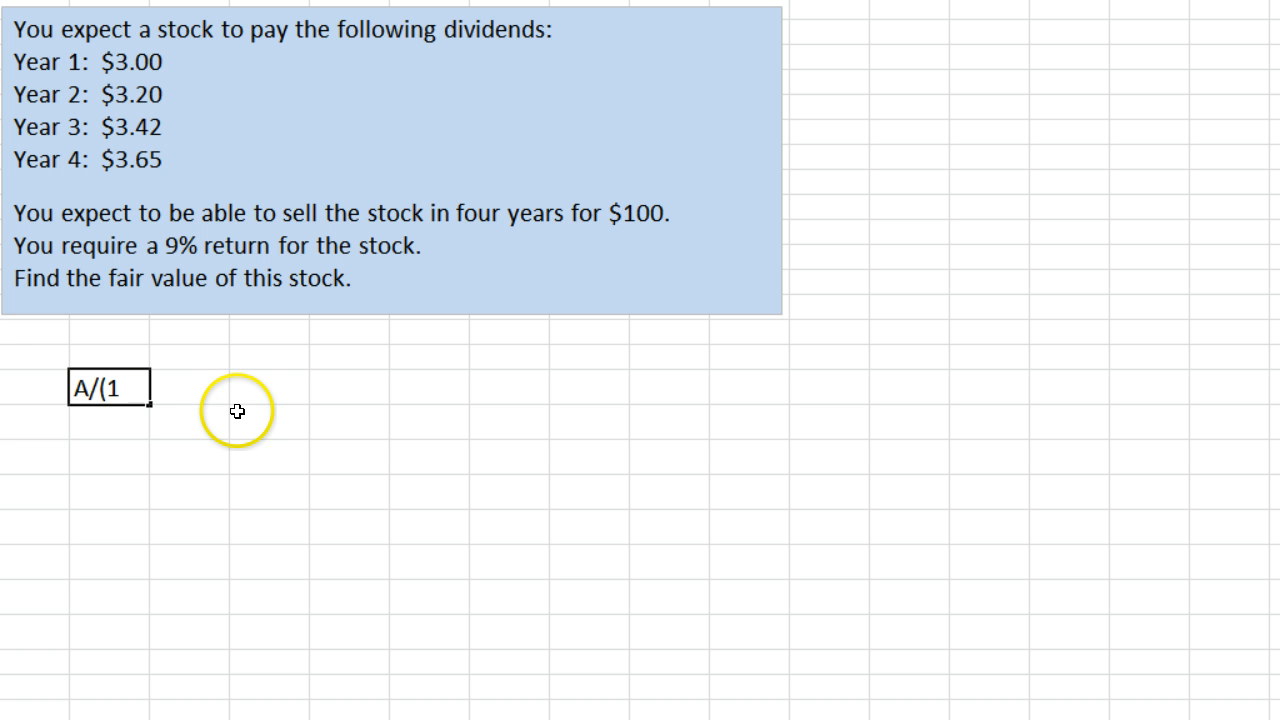
pyautogui.write('+r')
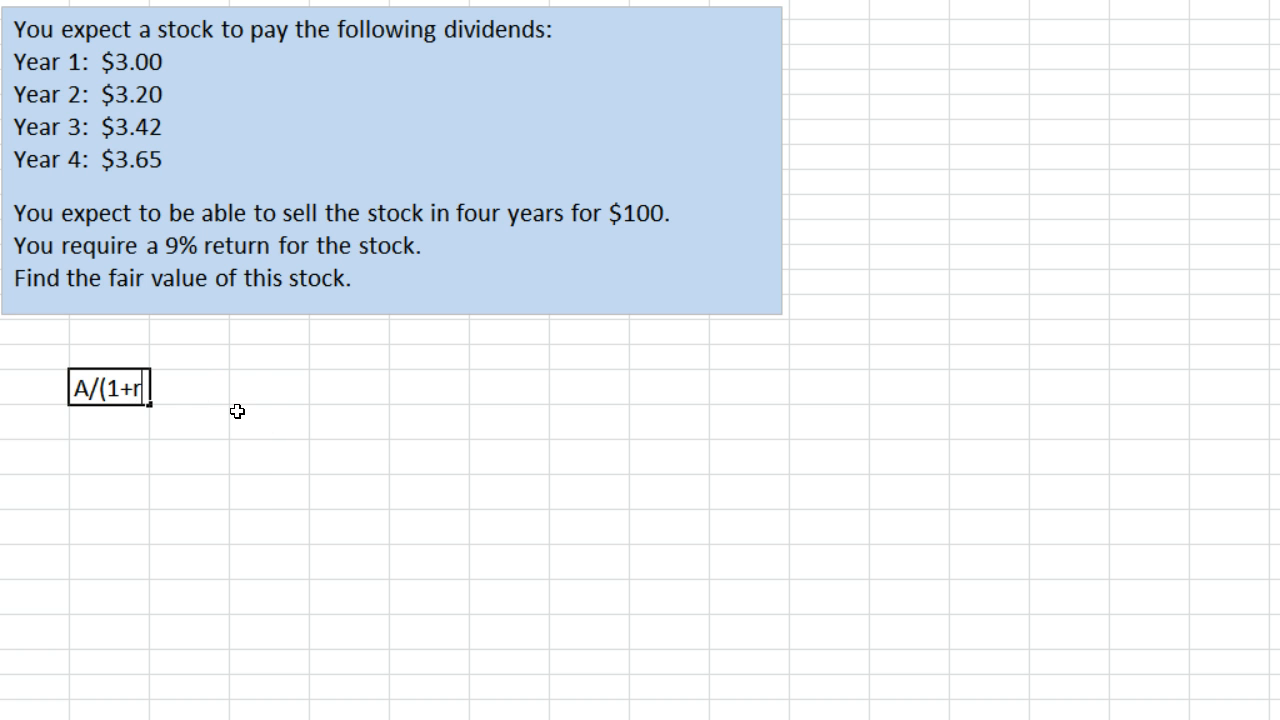
pyautogui.write(')')
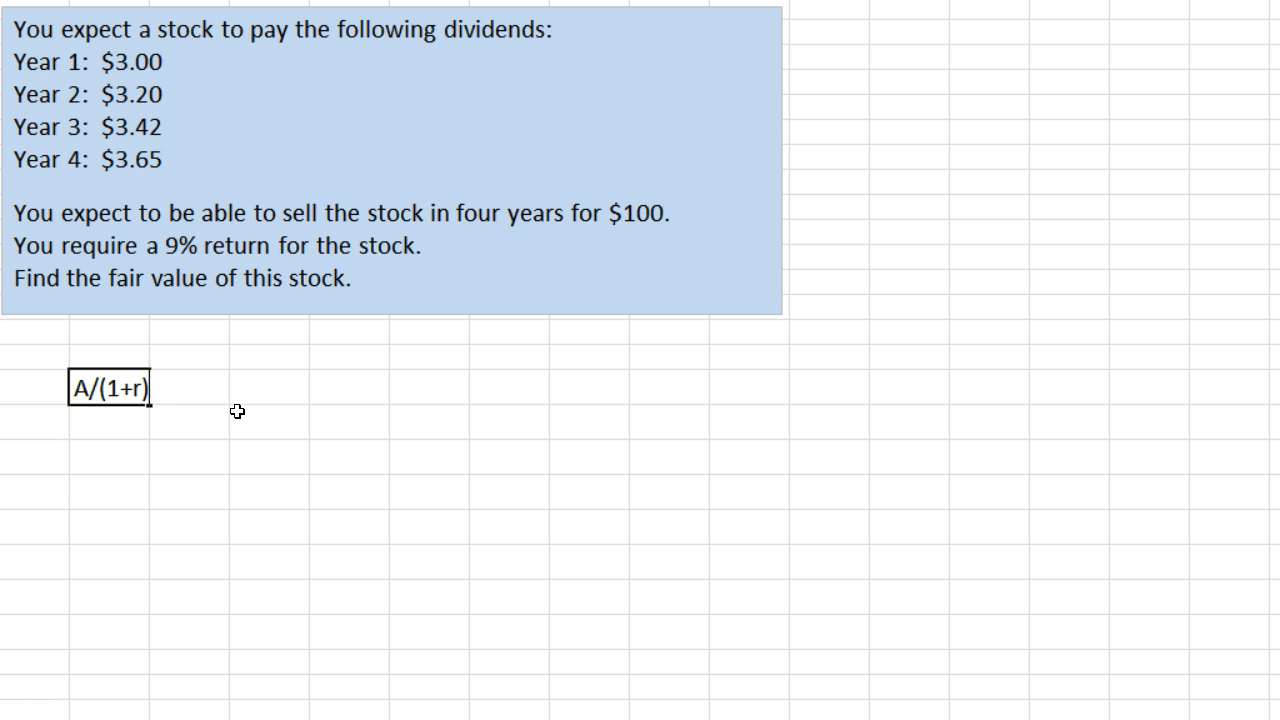
pyautogui.write('^n')
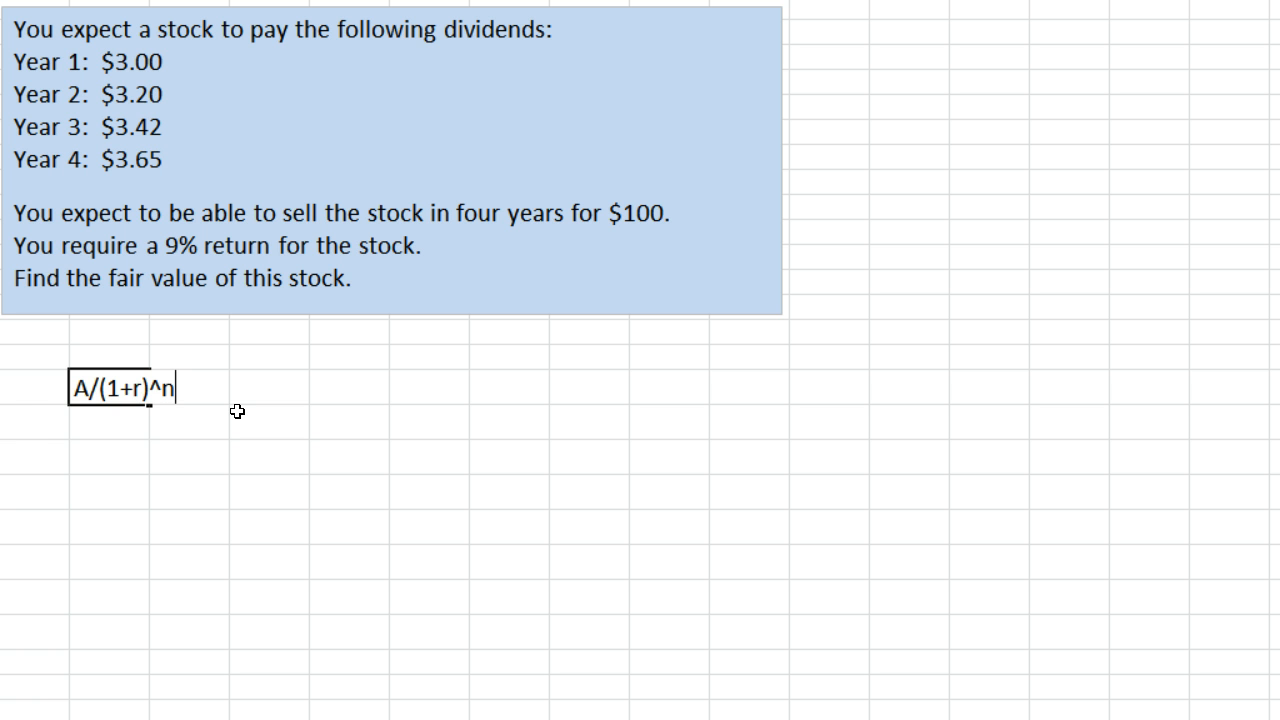
pyautogui.press('Enter')
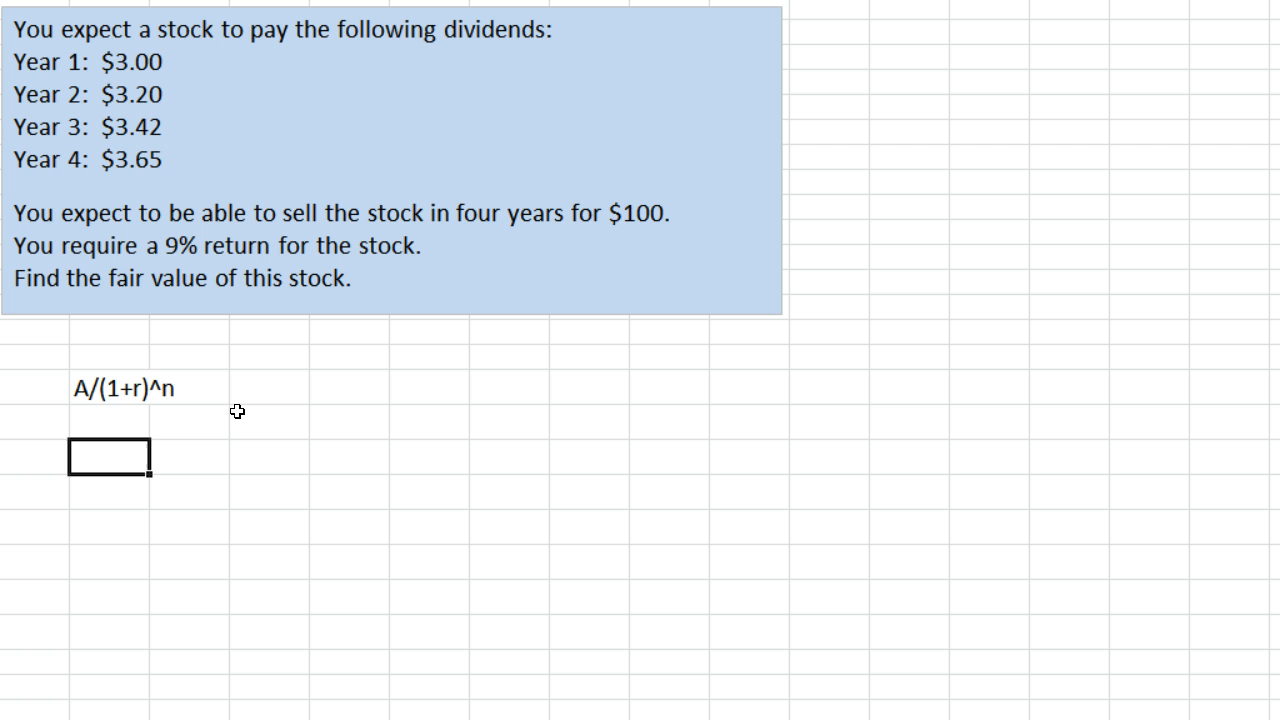
# Step: Enter the first dividend expression 3/(1.09), dropping the ^1 exponent
pyautogui.write('3/(')
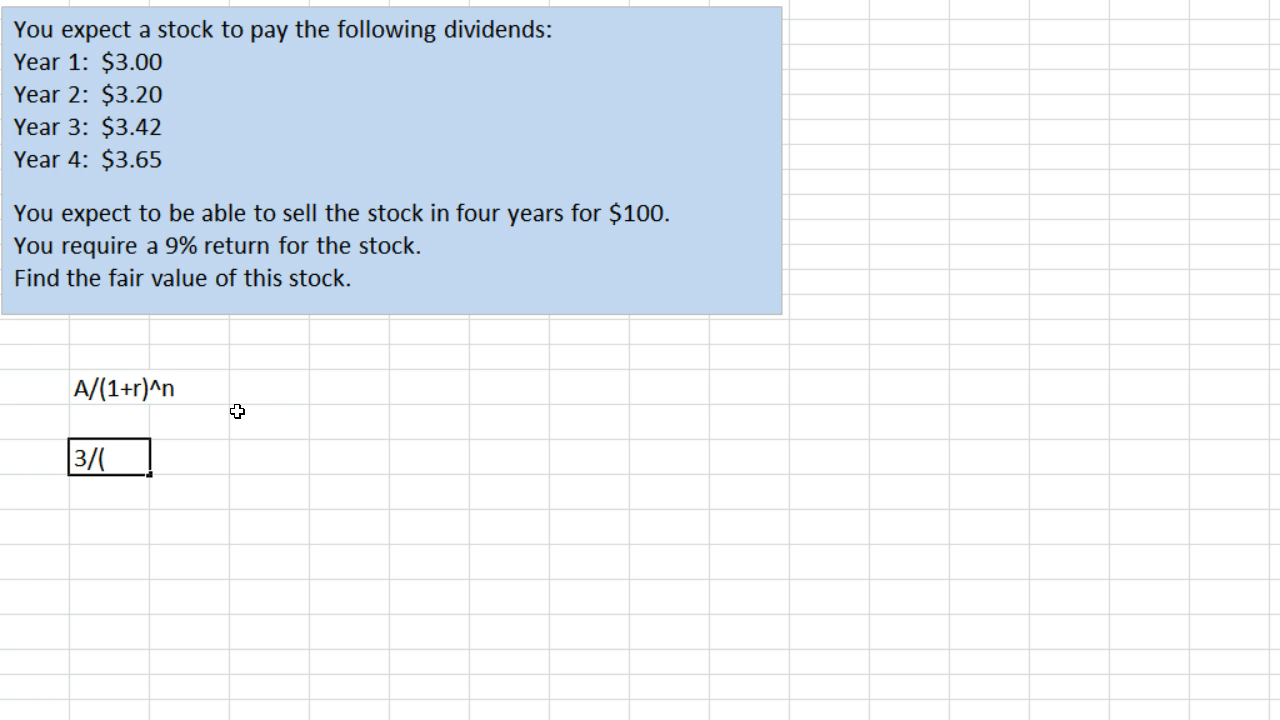
pyautogui.write('1.09')
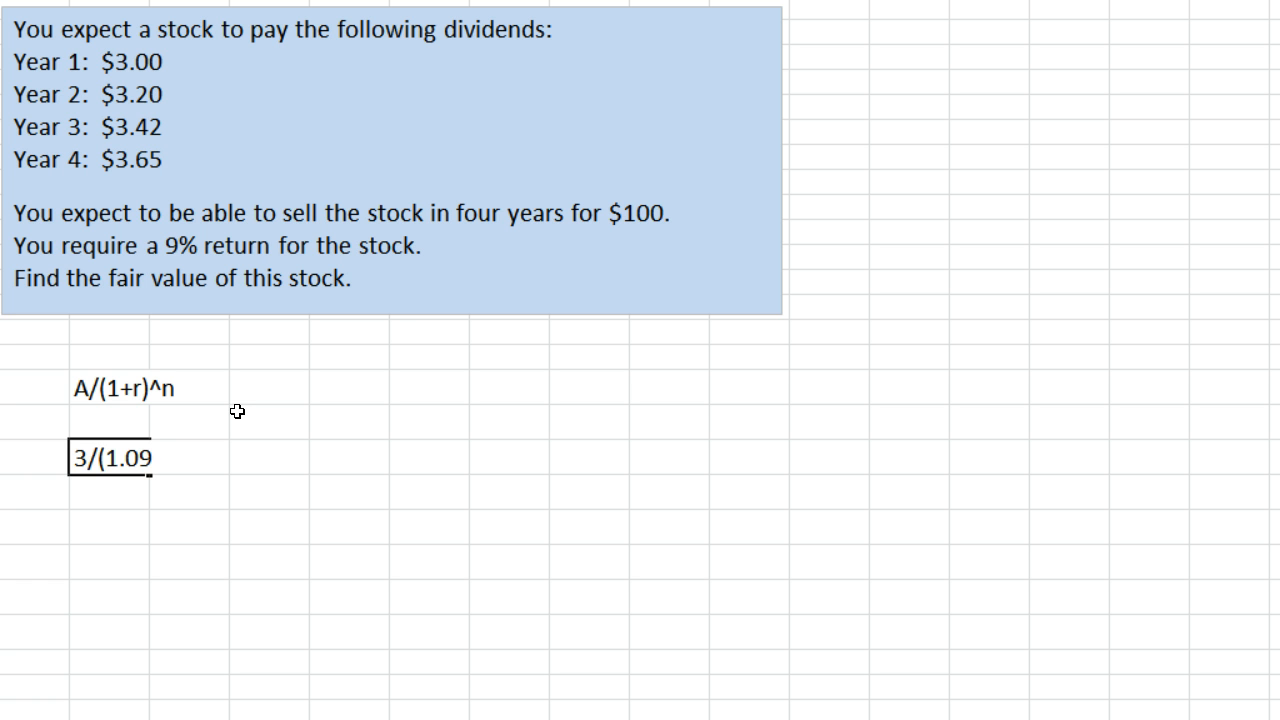
pyautogui.write(')')
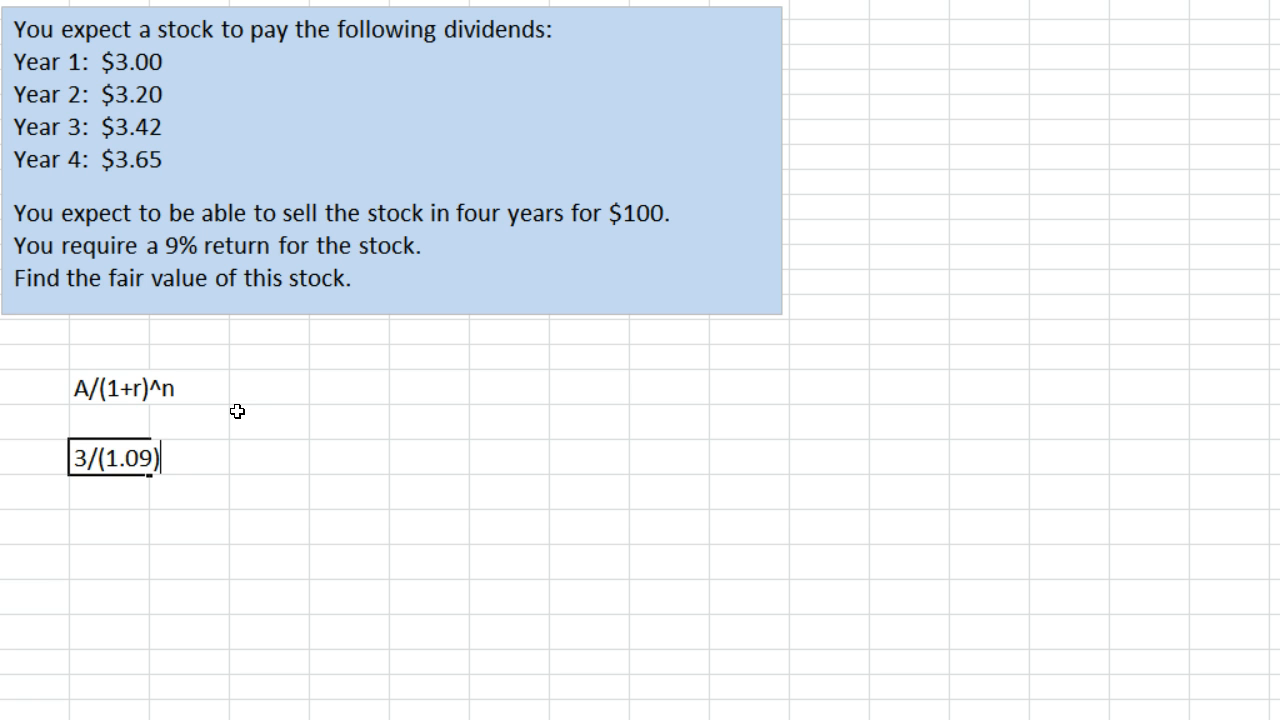
pyautogui.write('^1')
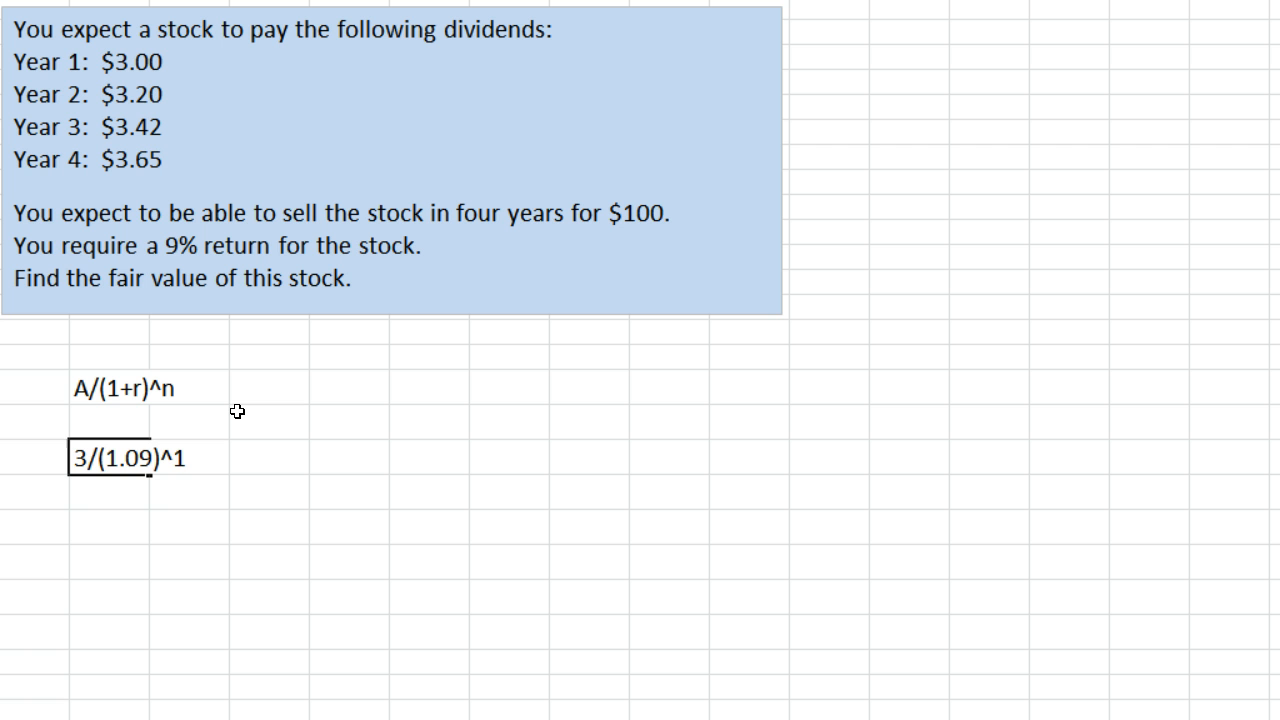
pyautogui.press('BackSpace')
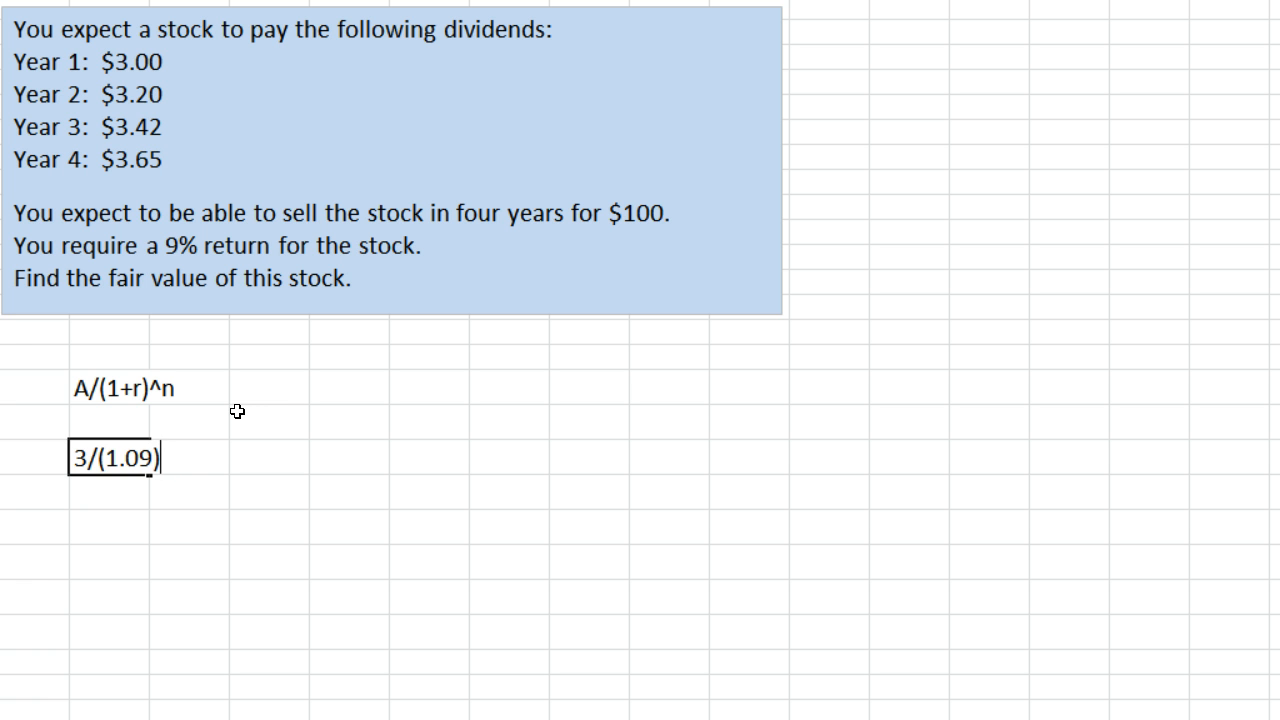
pyautogui.press('Enter')
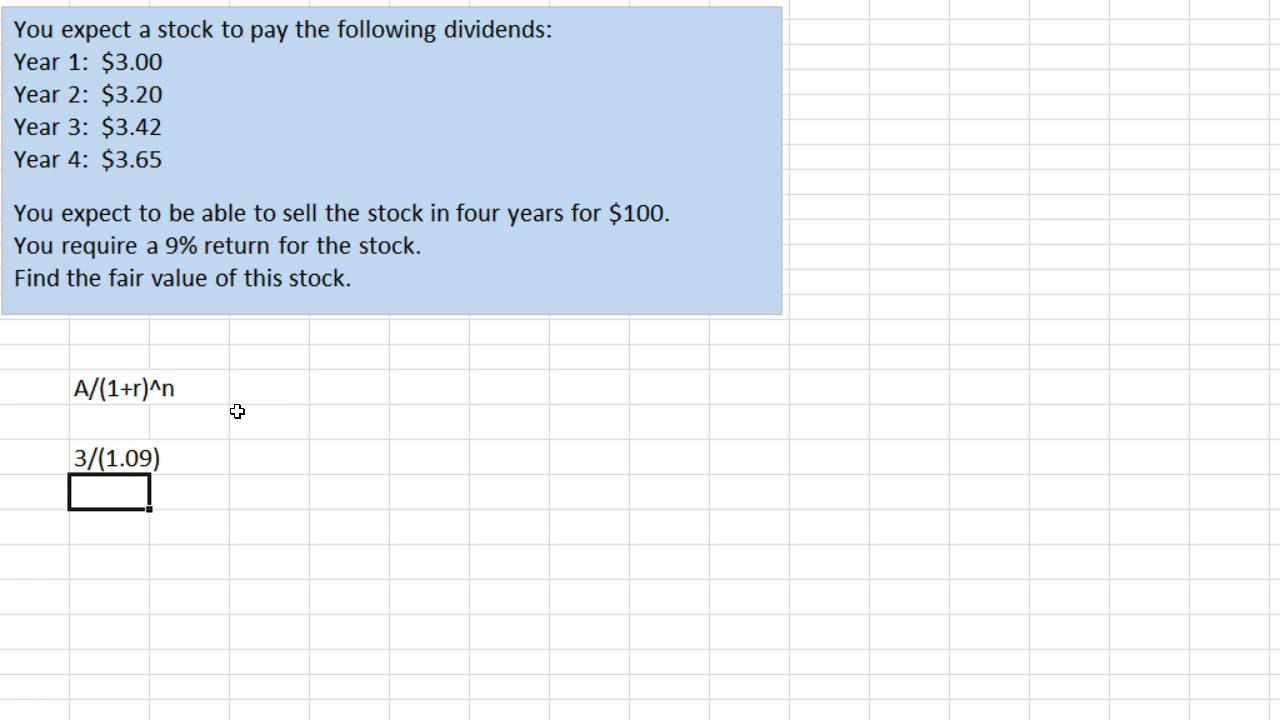
# Step: Enter 3.20/(1.09)^2, 3.42/(1.09)^3 and 3.65/(1.09)^4 in the cells below
pyautogui.write('3.20/(')
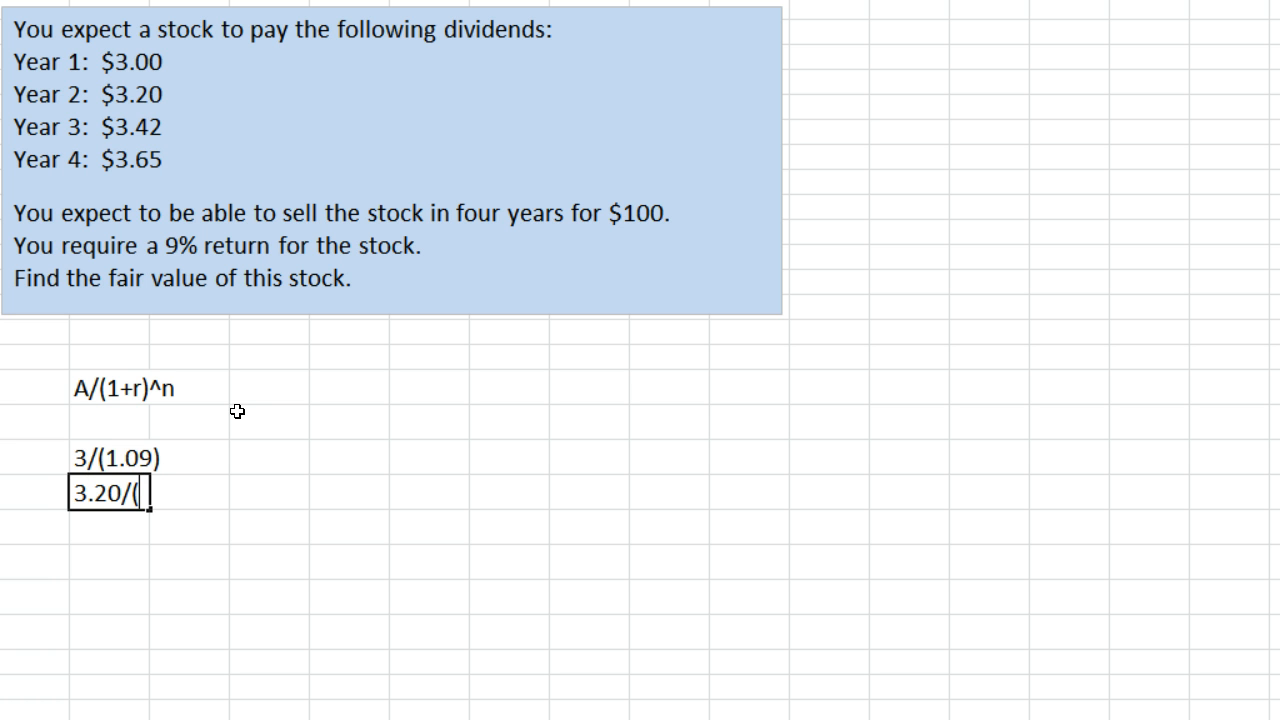
pyautogui.write('1.09')
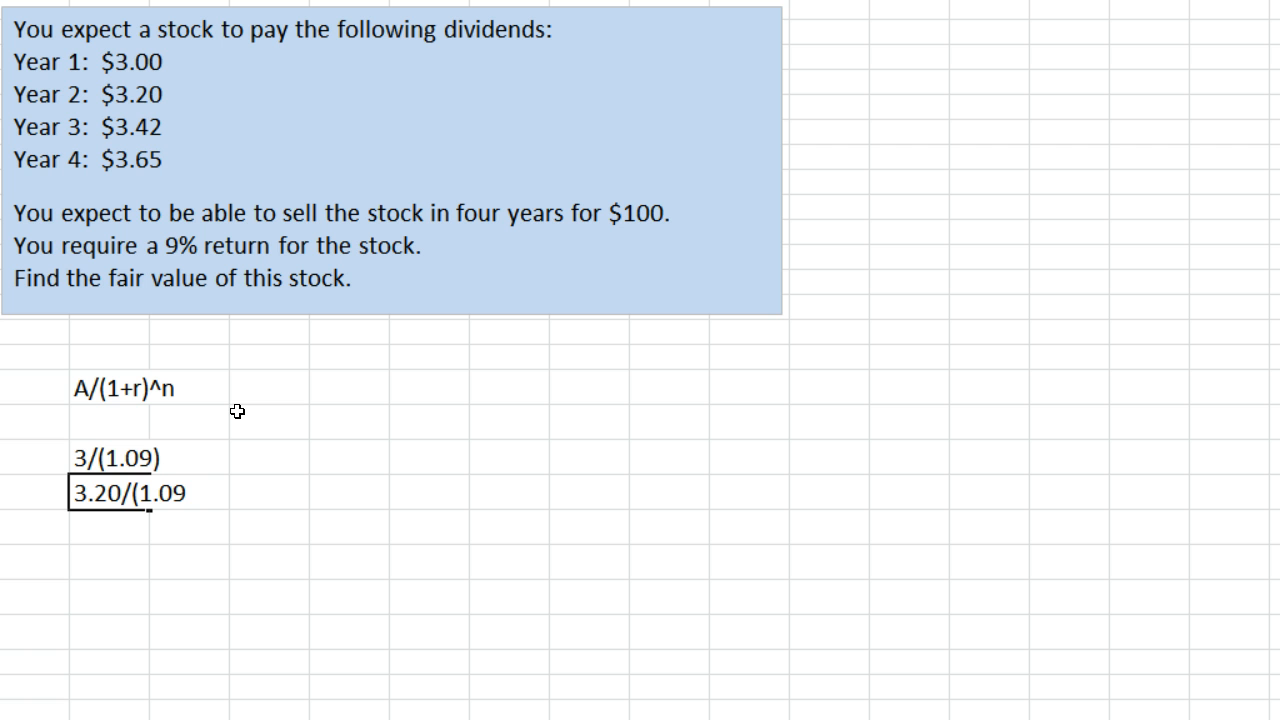
pyautogui.write(')')
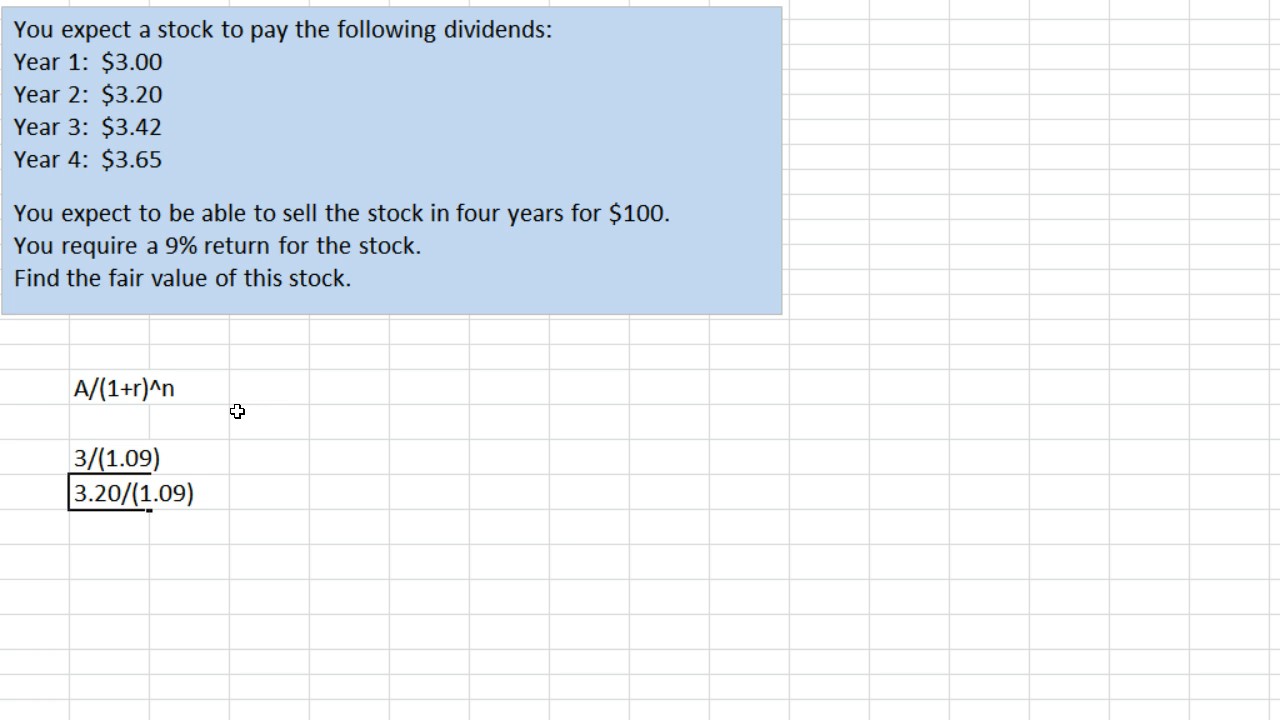
pyautogui.write('^2')
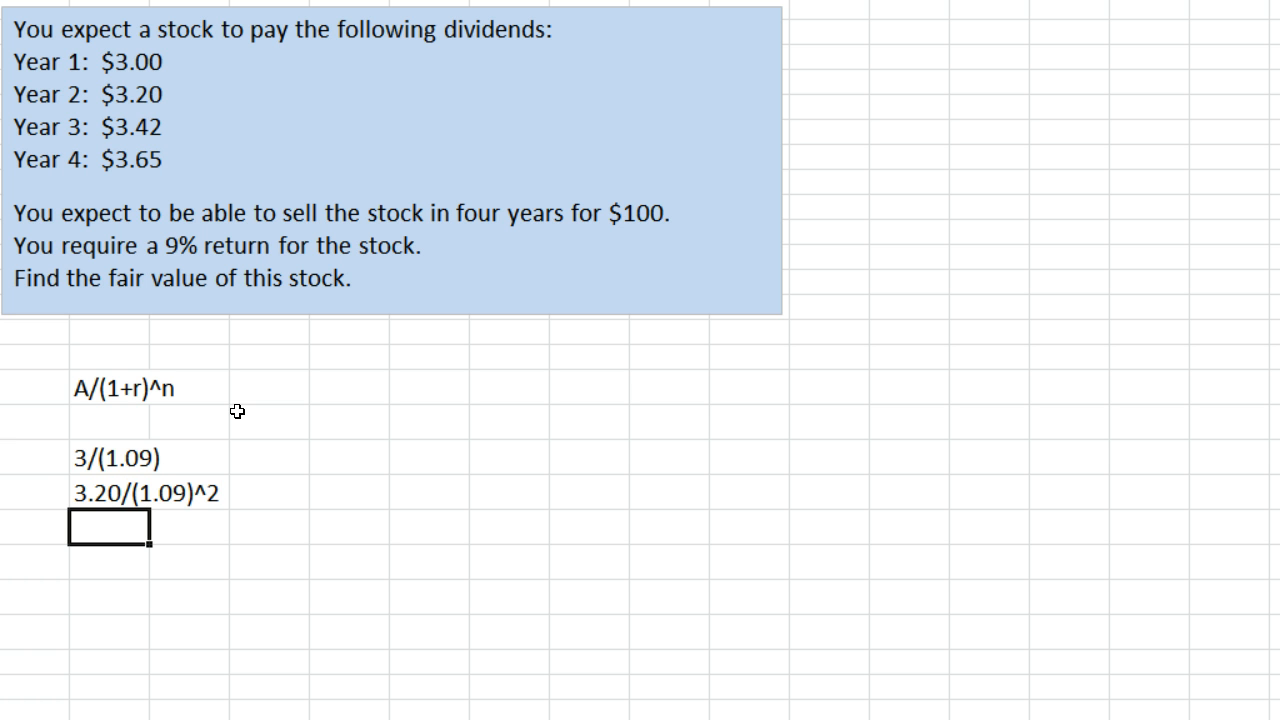
pyautogui.write('3.42')
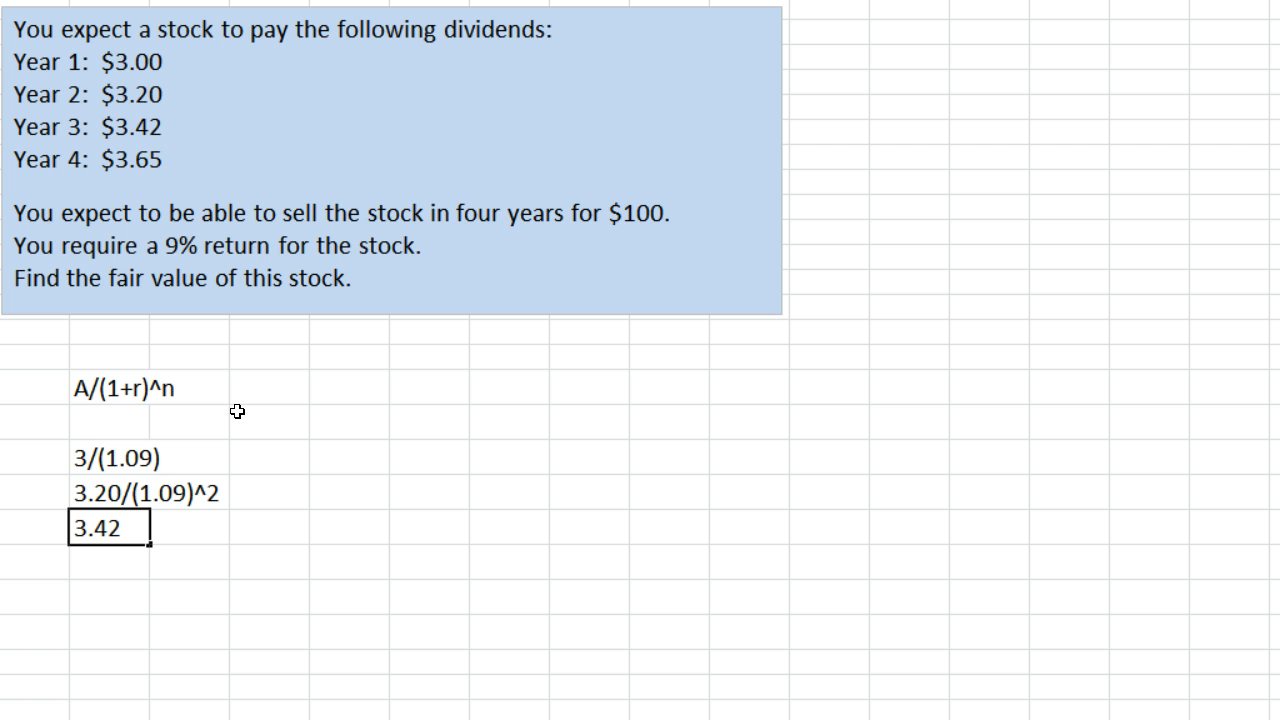
pyautogui.write('/(')
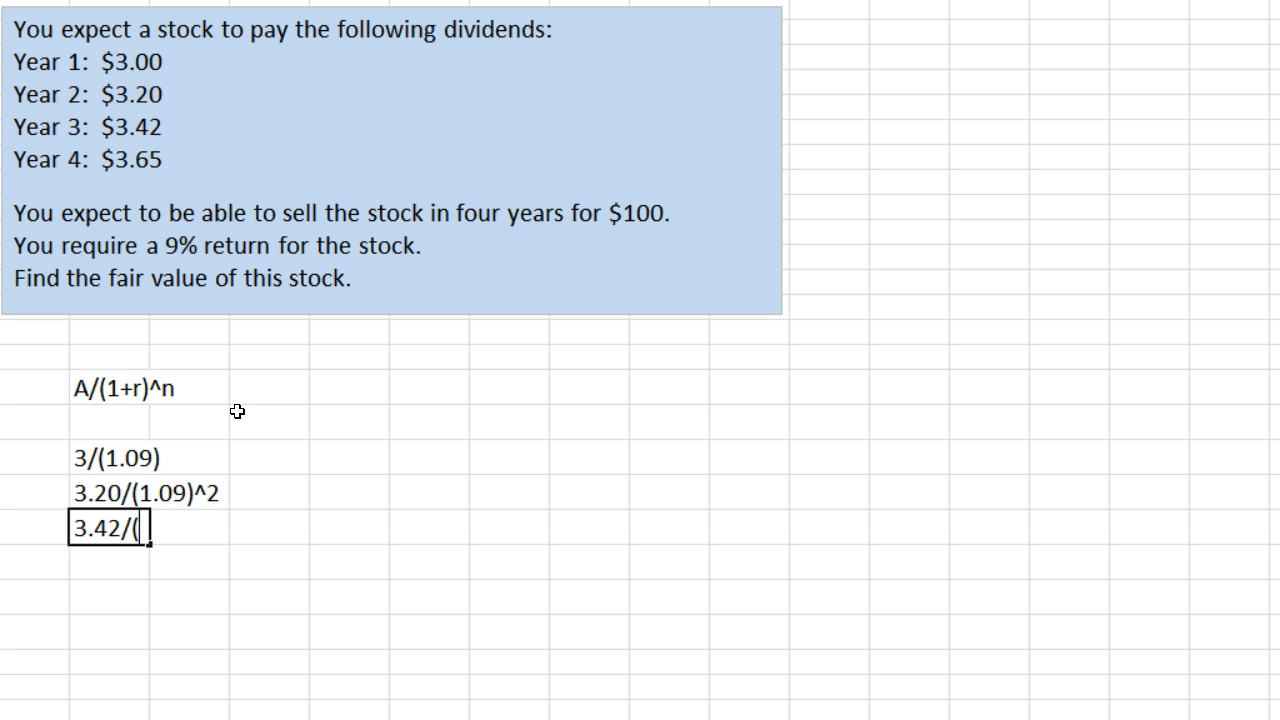
pyautogui.write('1.09)')
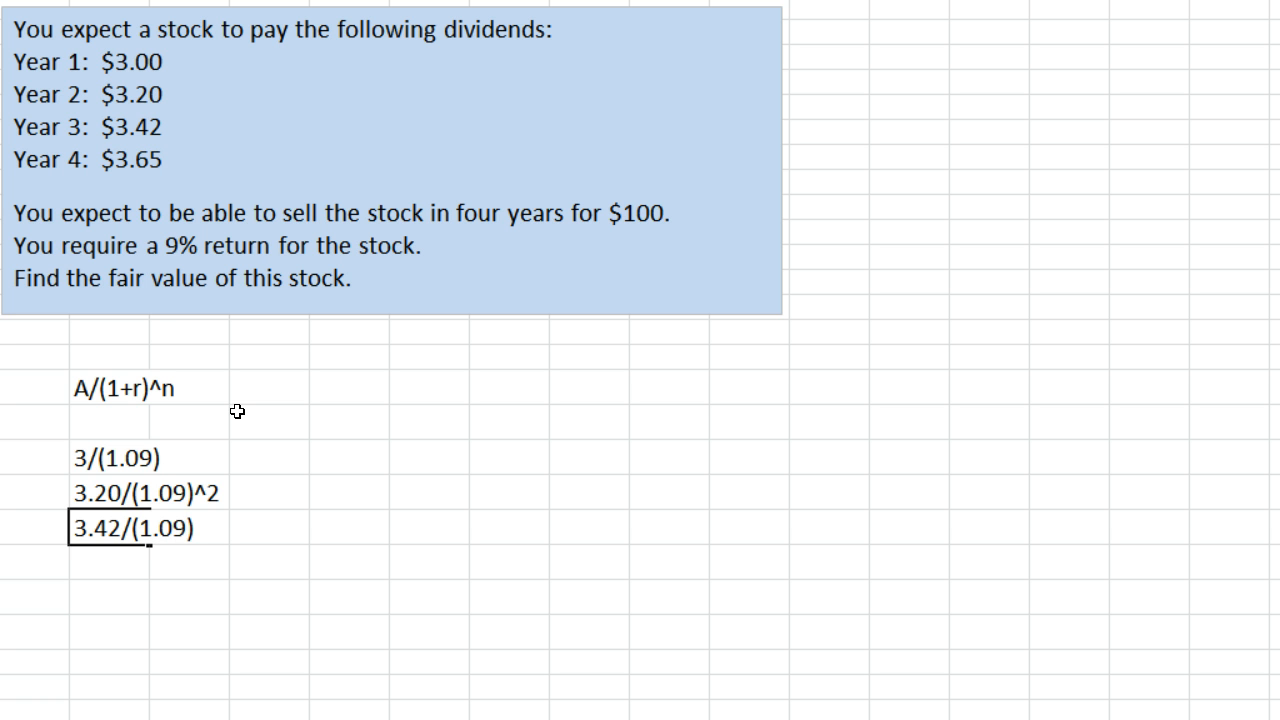
pyautogui.write('^3')
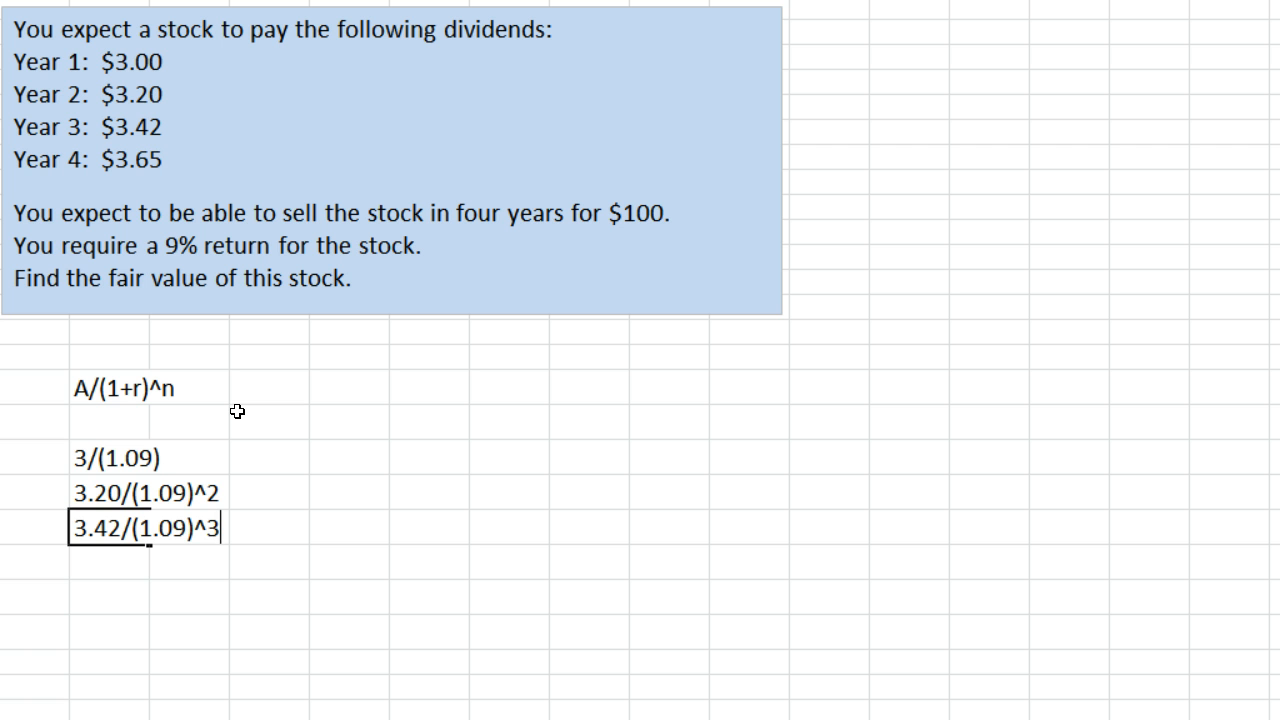
pyautogui.write('3')
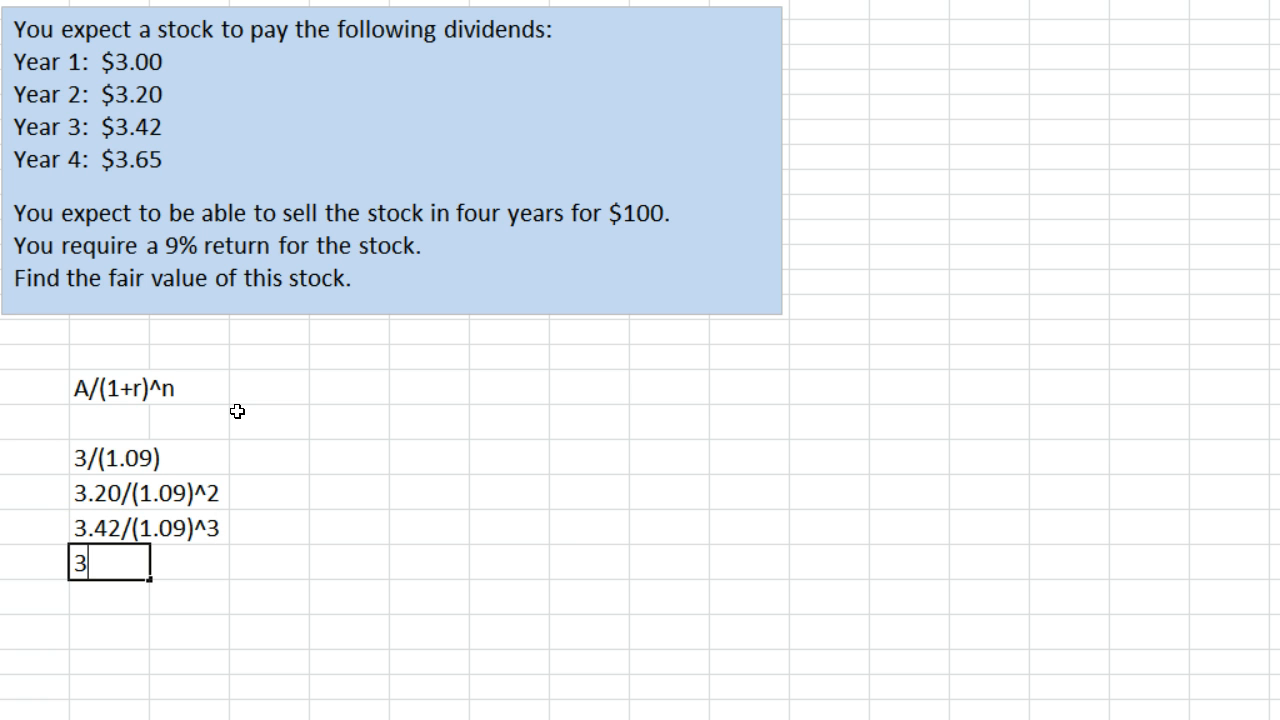
pyautogui.write('.65/(')
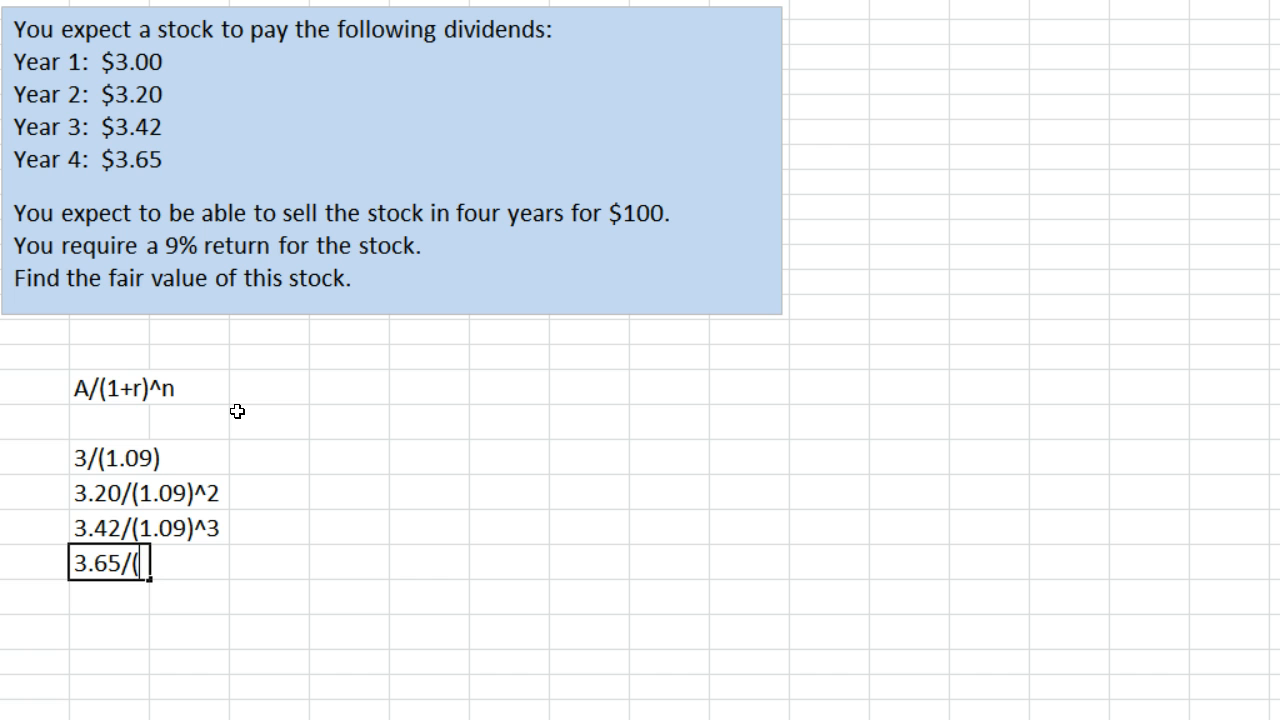
pyautogui.write('1.09)')
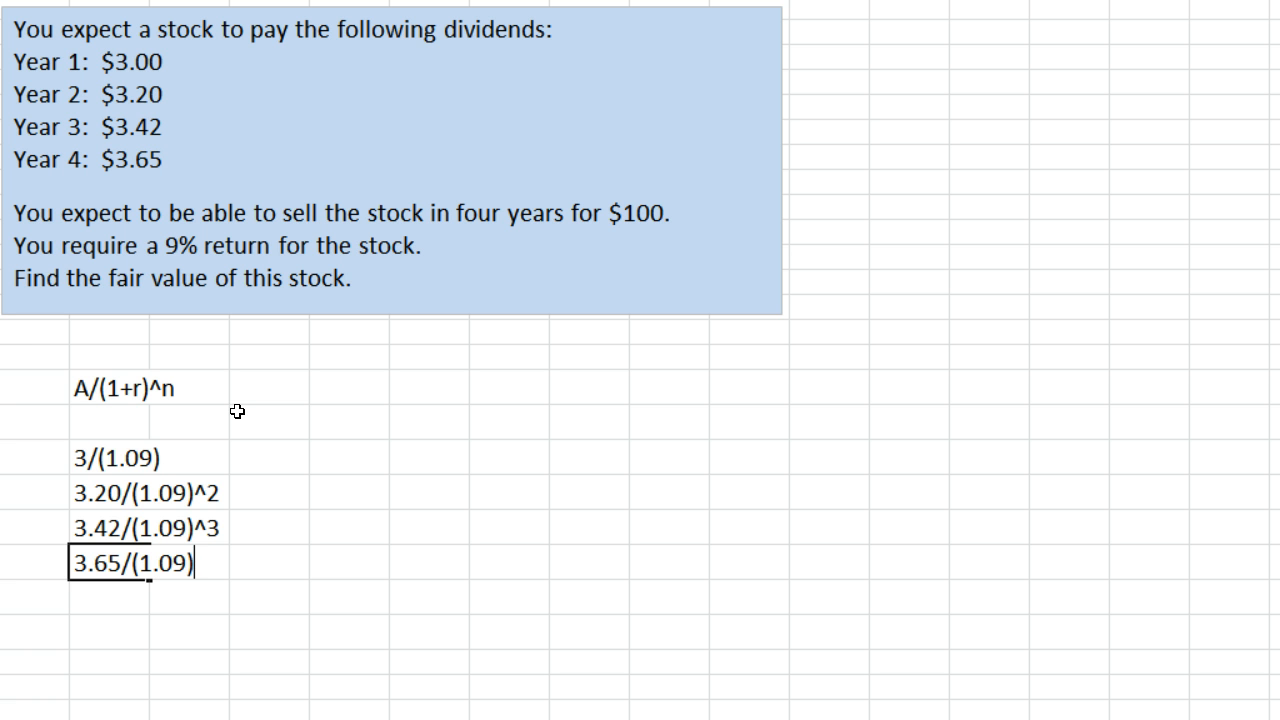
pyautogui.write('^4')
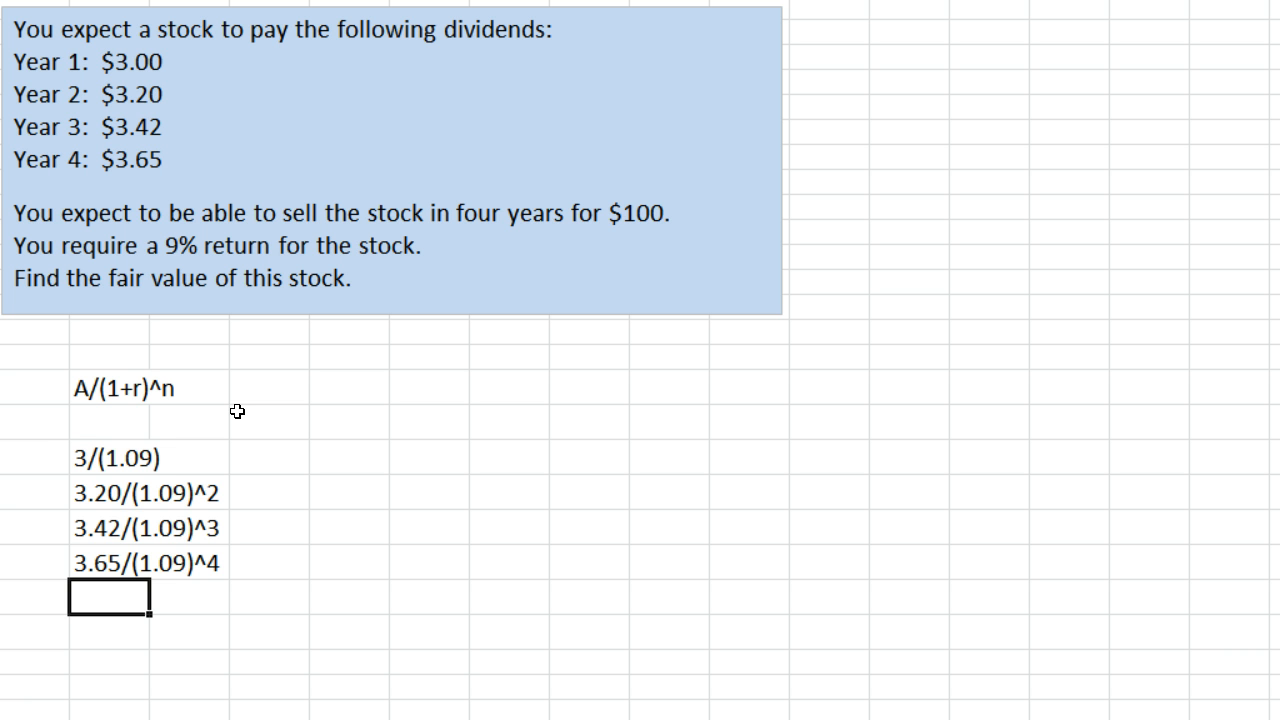
# Step: Enter the sale price expression 100/(1.09)^4 in the next cell down
pyautogui.write('100')
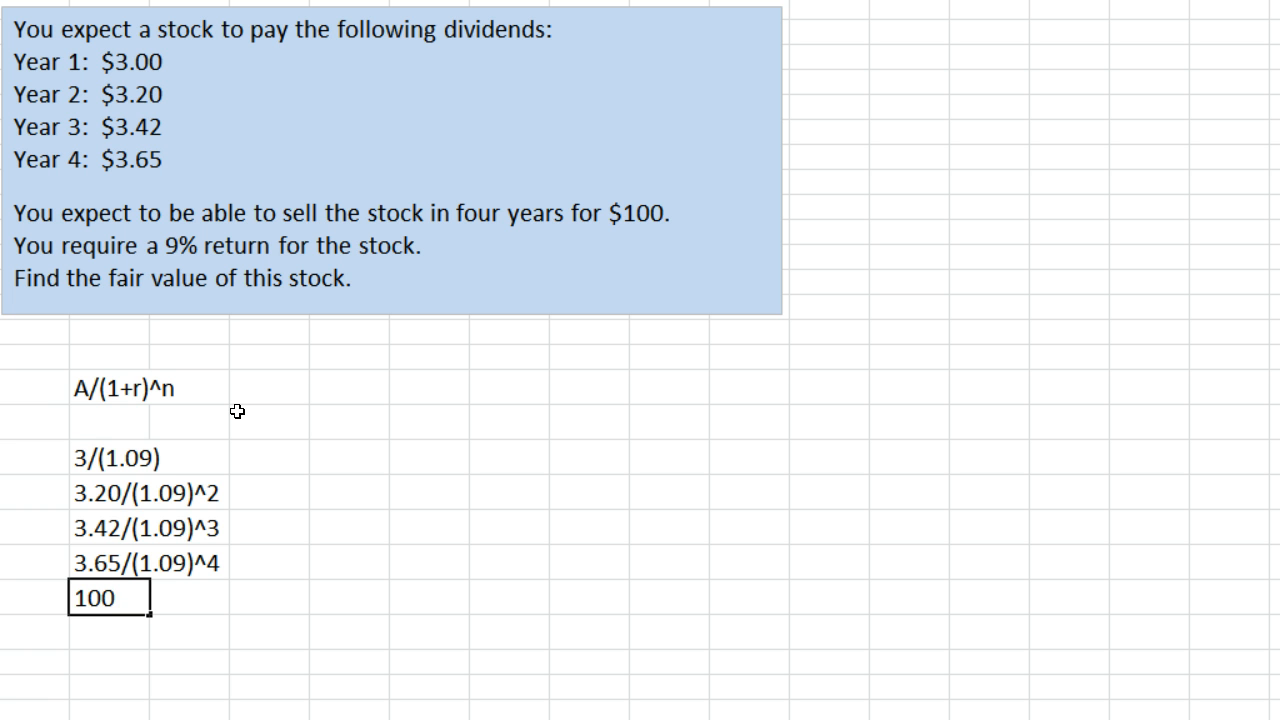
pyautogui.write('/(')
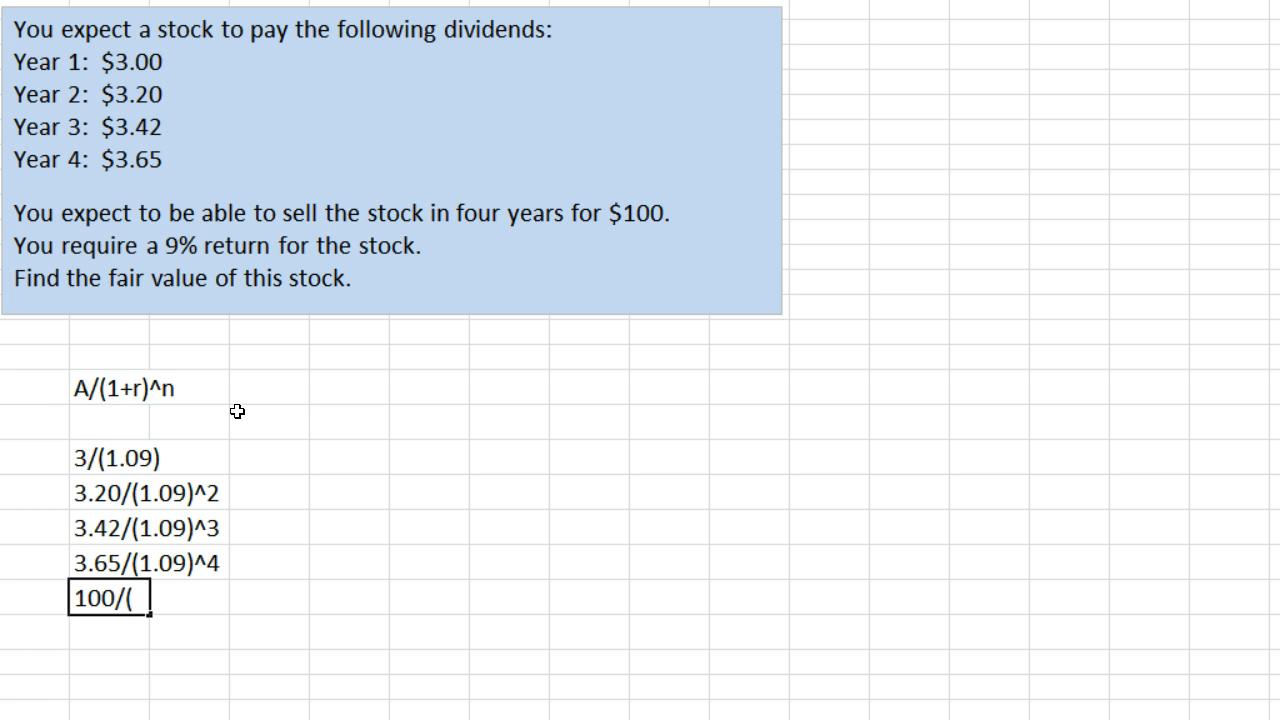
pyautogui.write('1.')
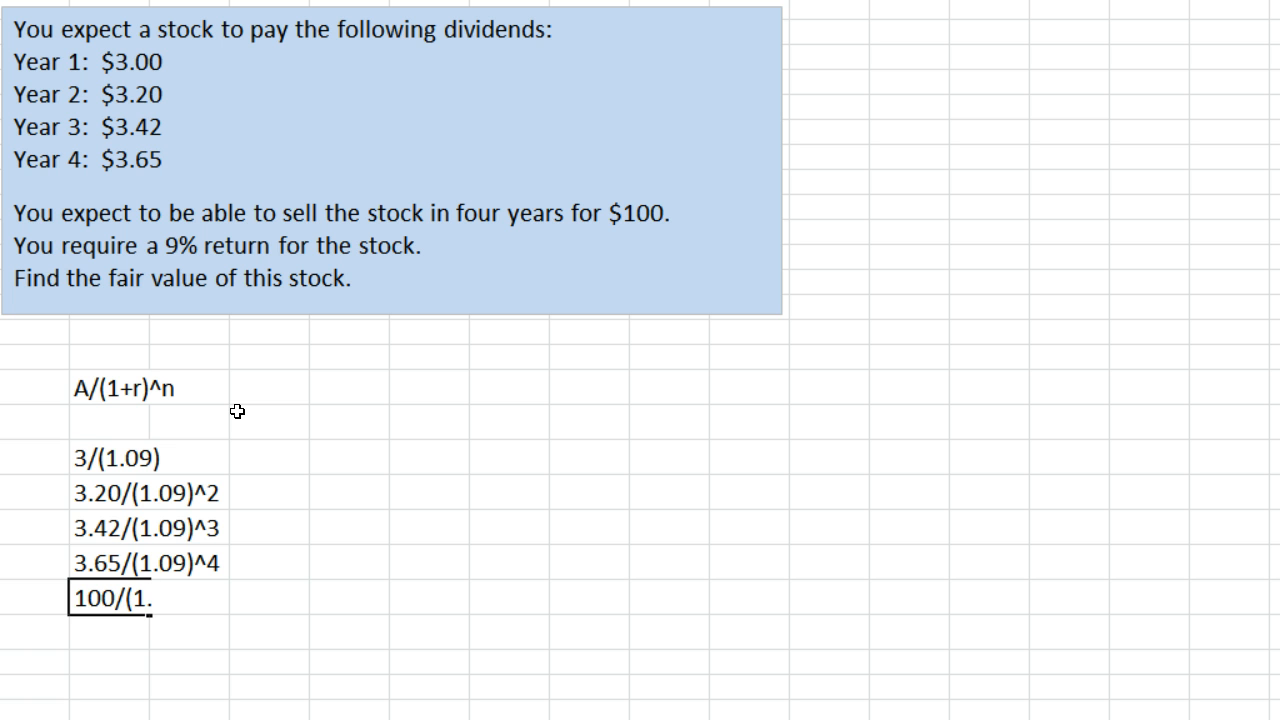
pyautogui.write('09)')
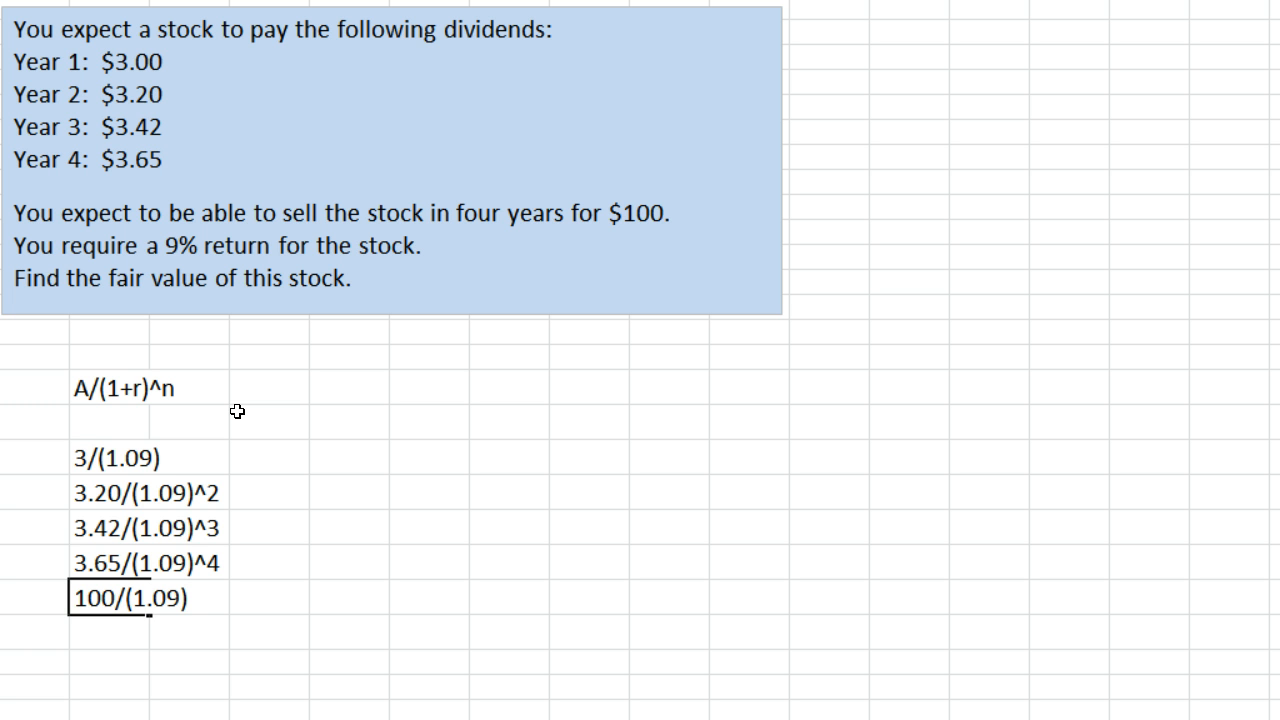
pyautogui.write('^')
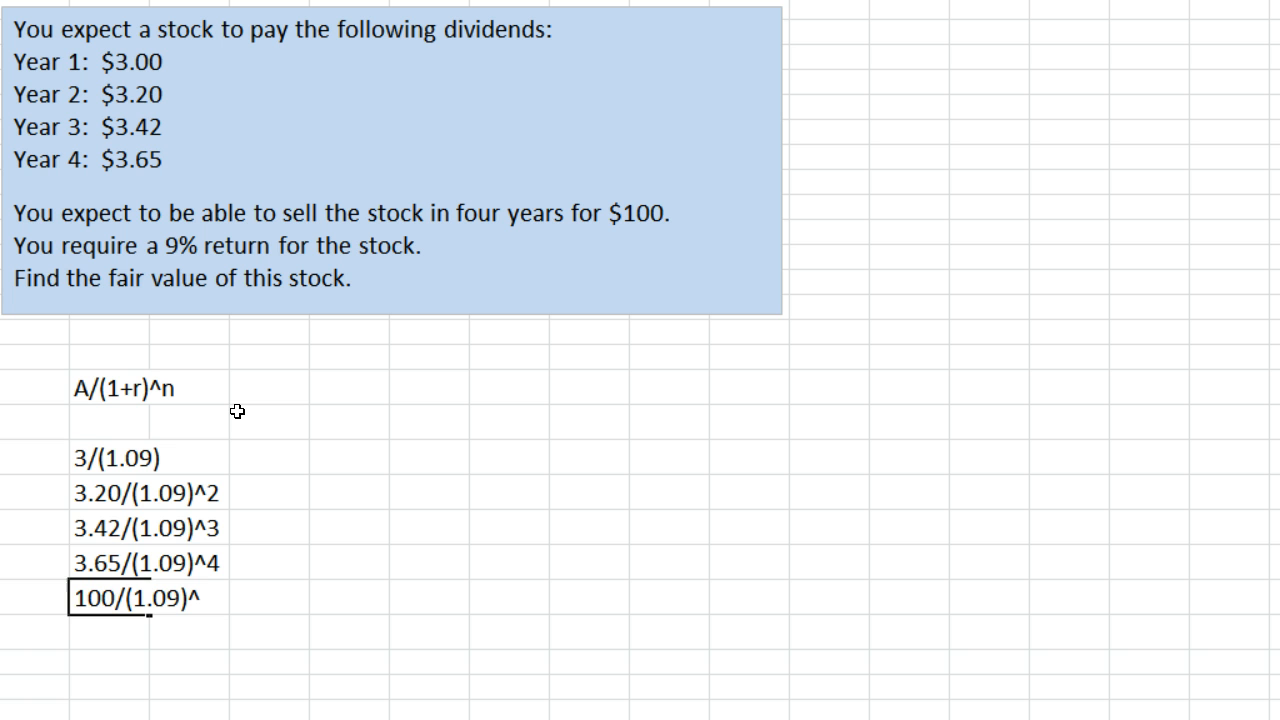
pyautogui.write('4')
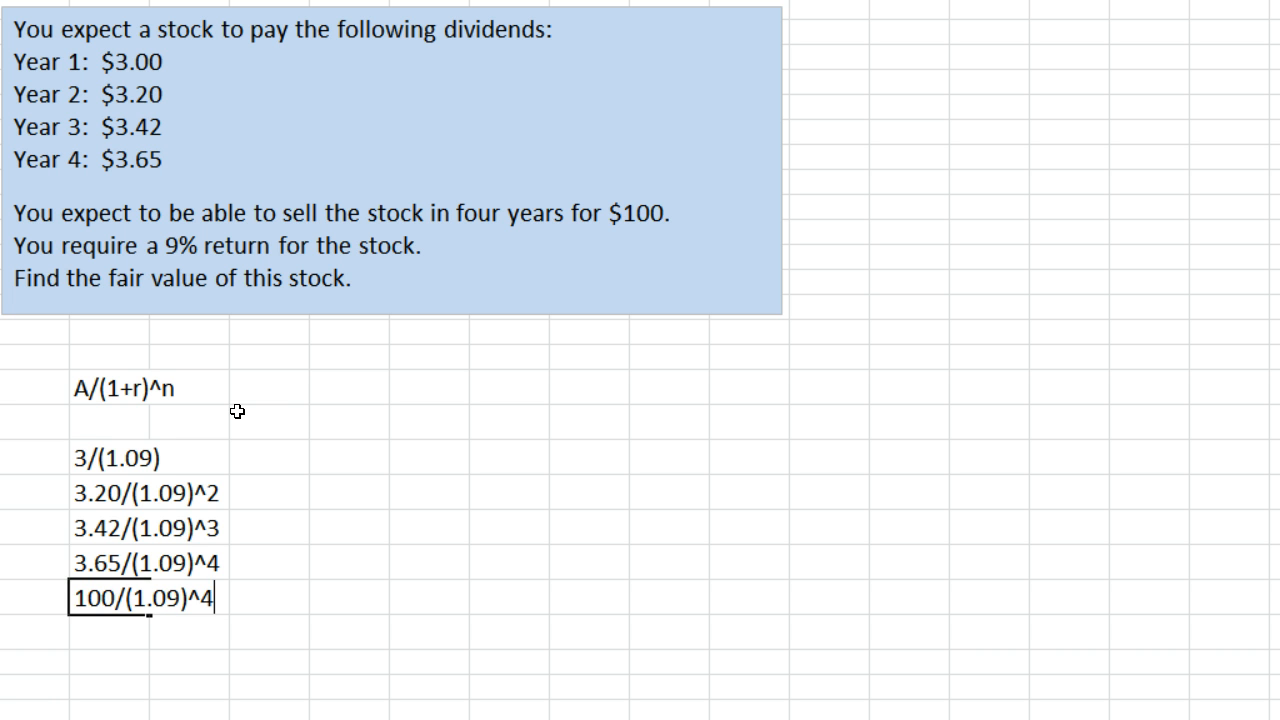
pyautogui.press('Enter')
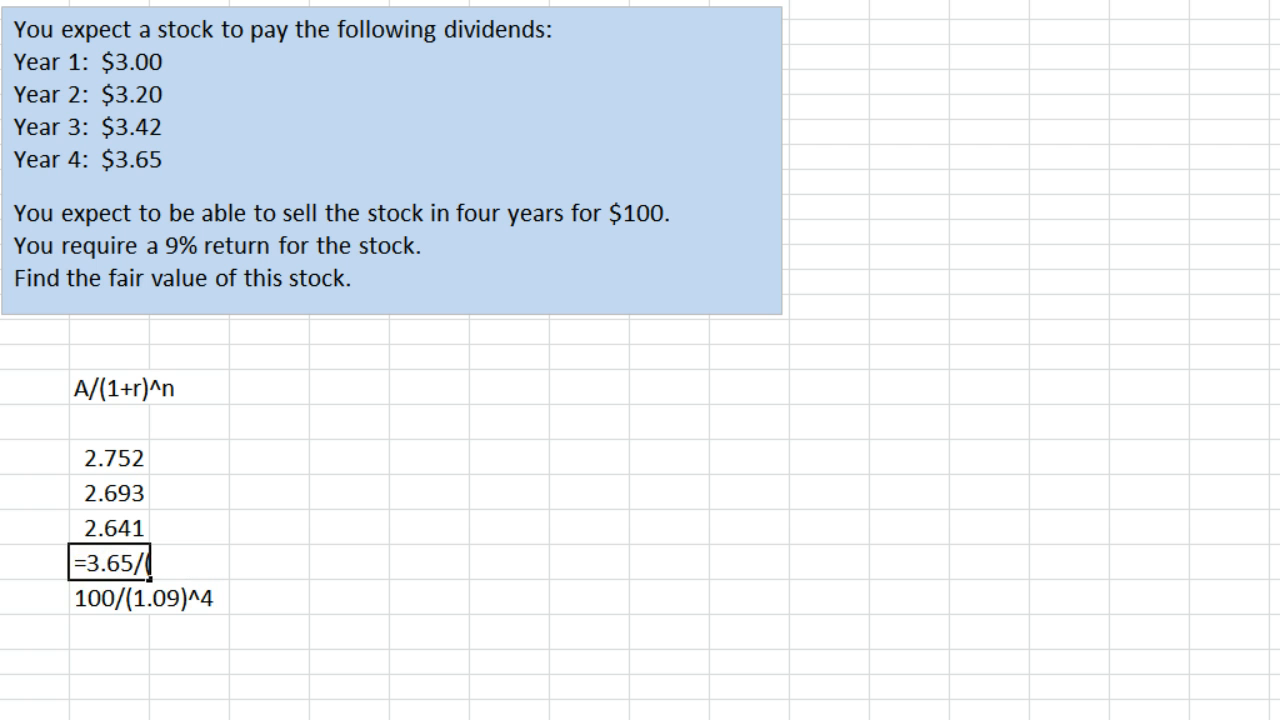
# Step: Commit the fourth dividend so it computes to 2.586 and the sale price to 70.84
pyautogui.press('Enter')
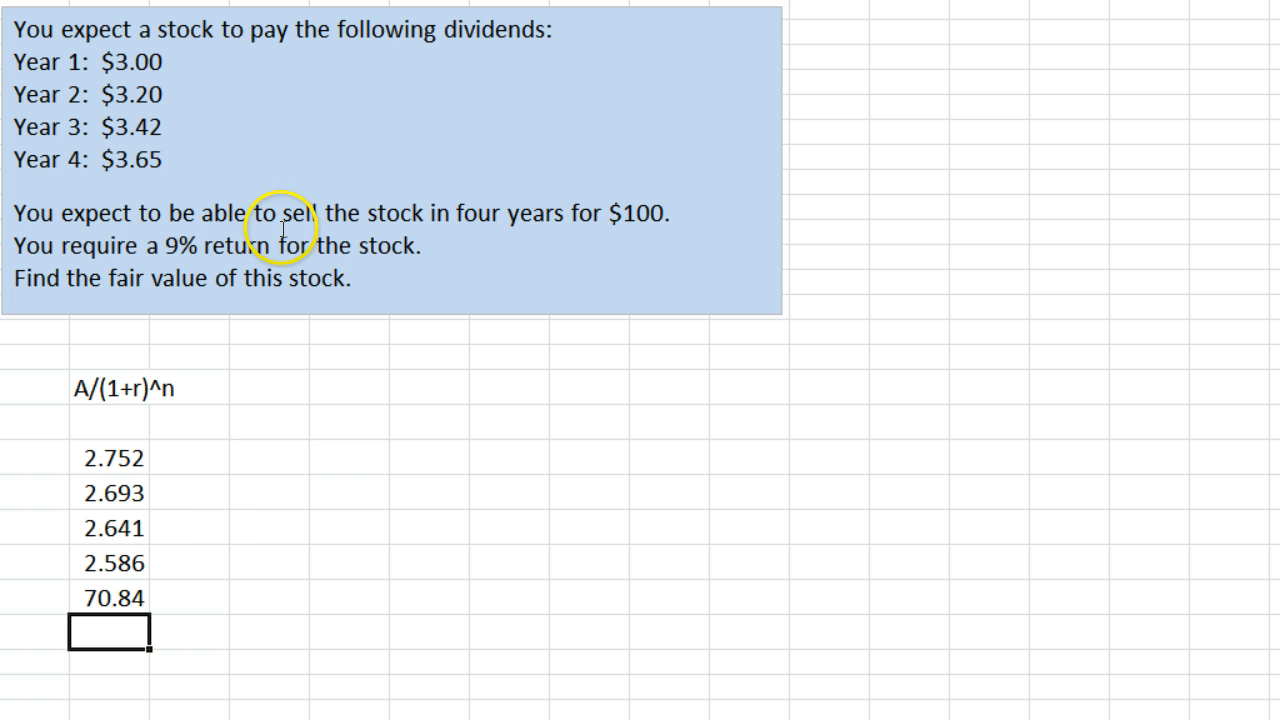
pyautogui.moveTo(200, 504)
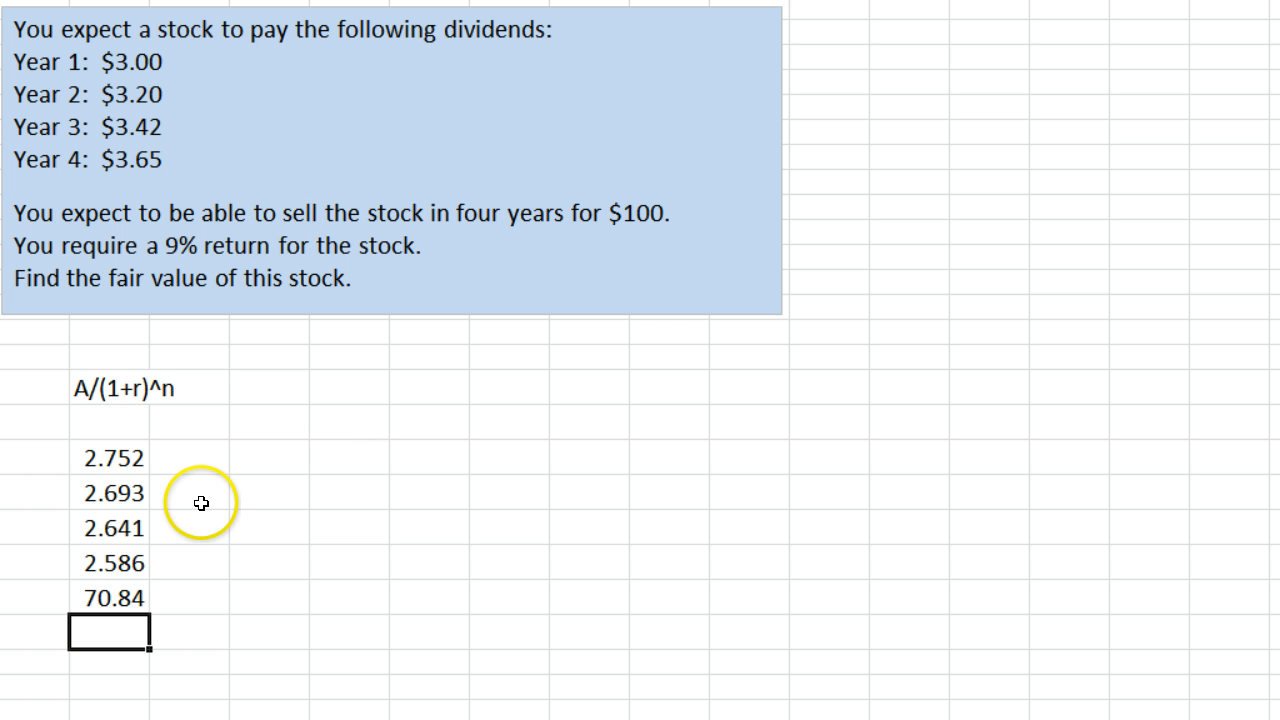